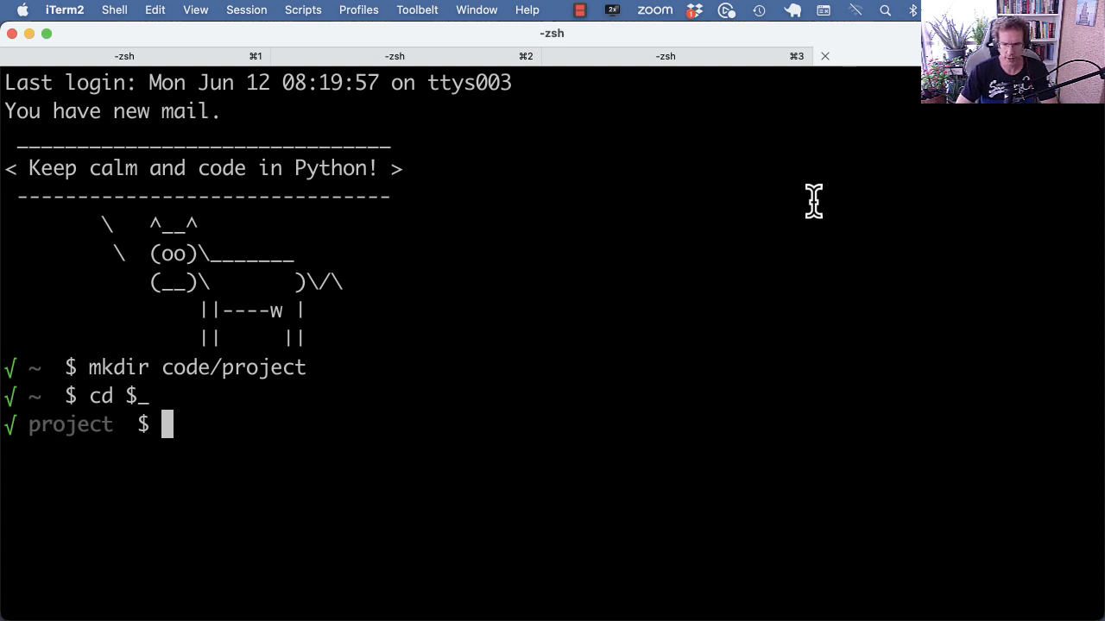
# Run 'pipx install pip-tools' in the project folder, then 'pvenv' to activate a virtual environment
pyautogui.write('p')
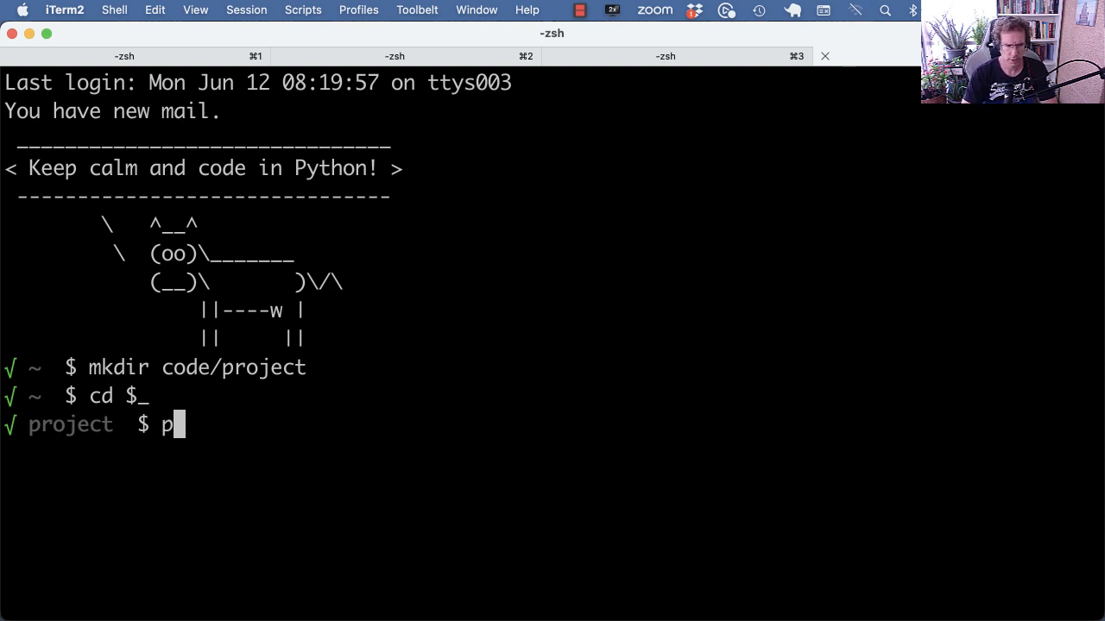
pyautogui.write('ipx ins')
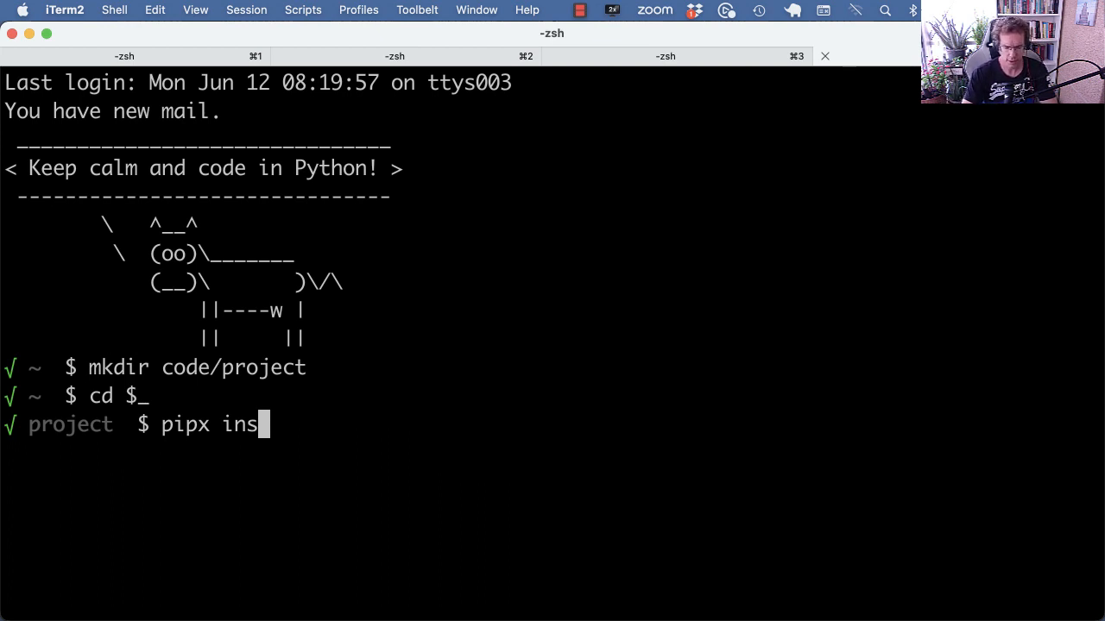
pyautogui.write('tall pip-')
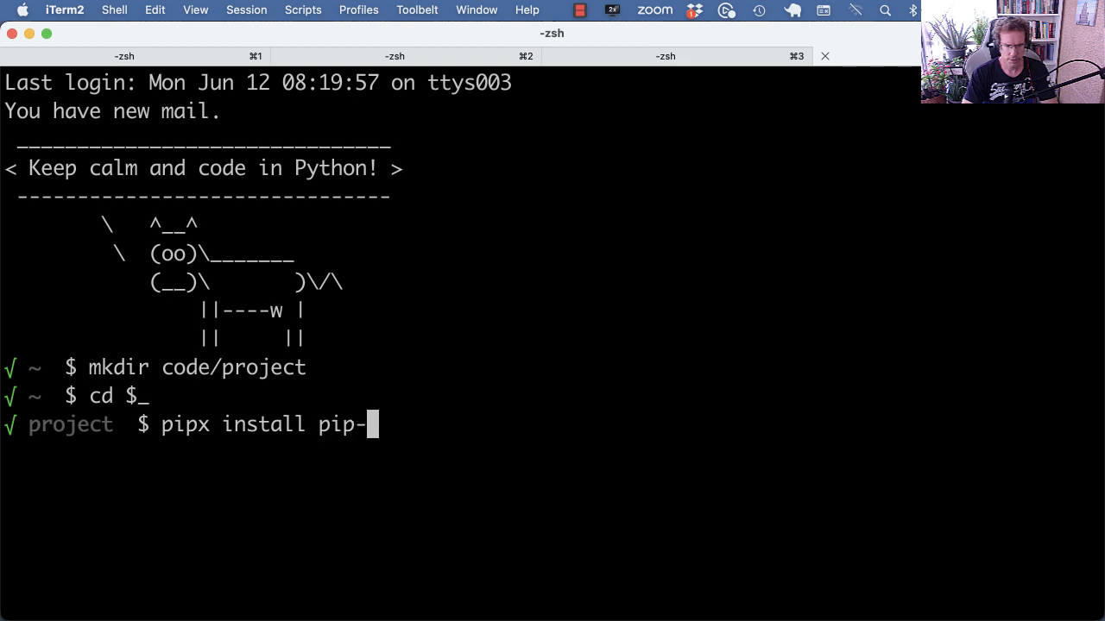
pyautogui.write('tools')
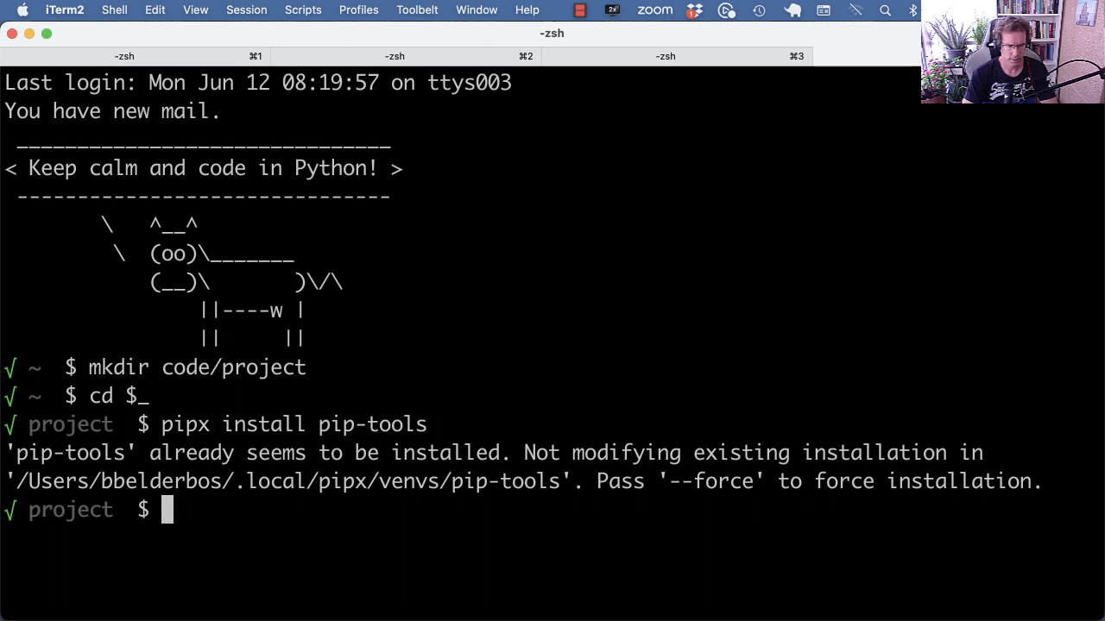
pyautogui.write('pvenv')
pyautogui.write('pip in')
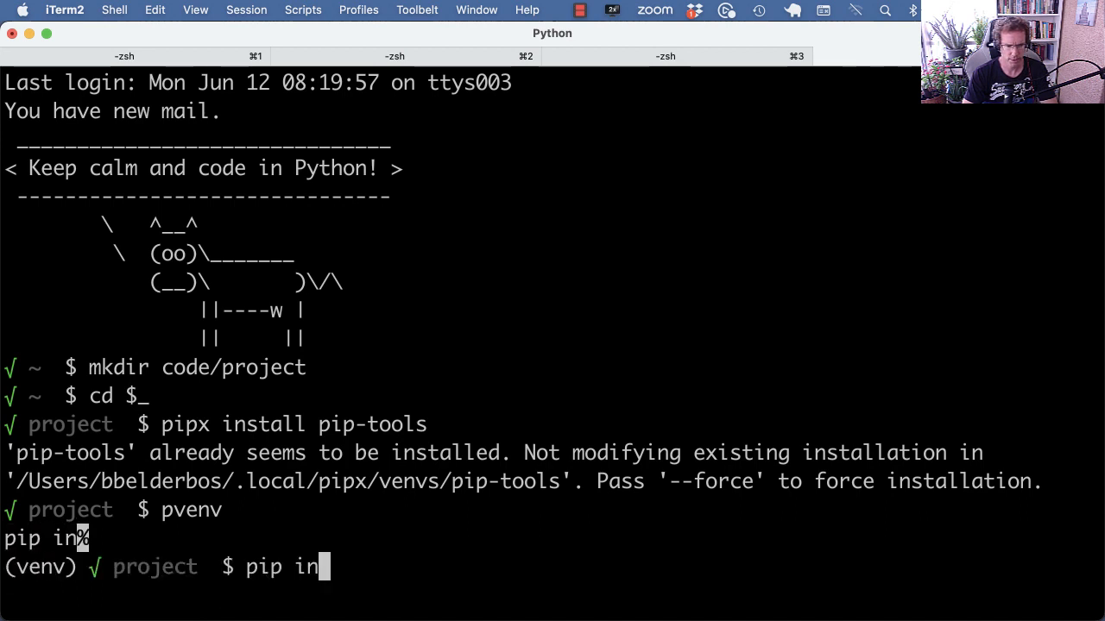
# Run 'pip install pip-tools' in the venv and 'which pip-compile' to confirm it resolves there
pyautogui.write('stall pip-too')
pyautogui.write('ae')
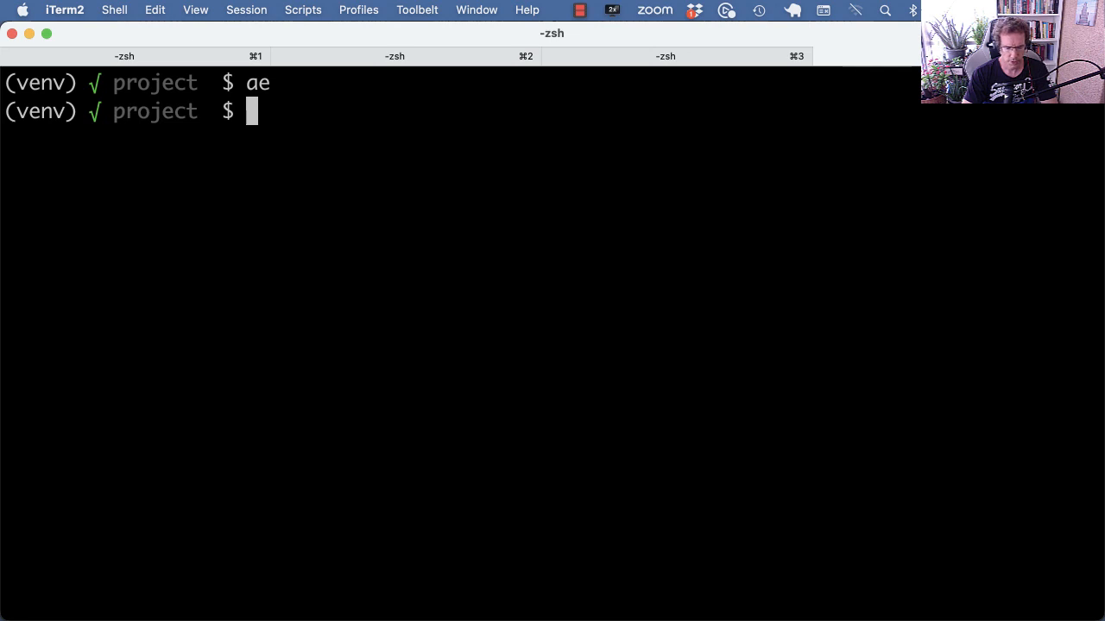
pyautogui.write('pip-compile')
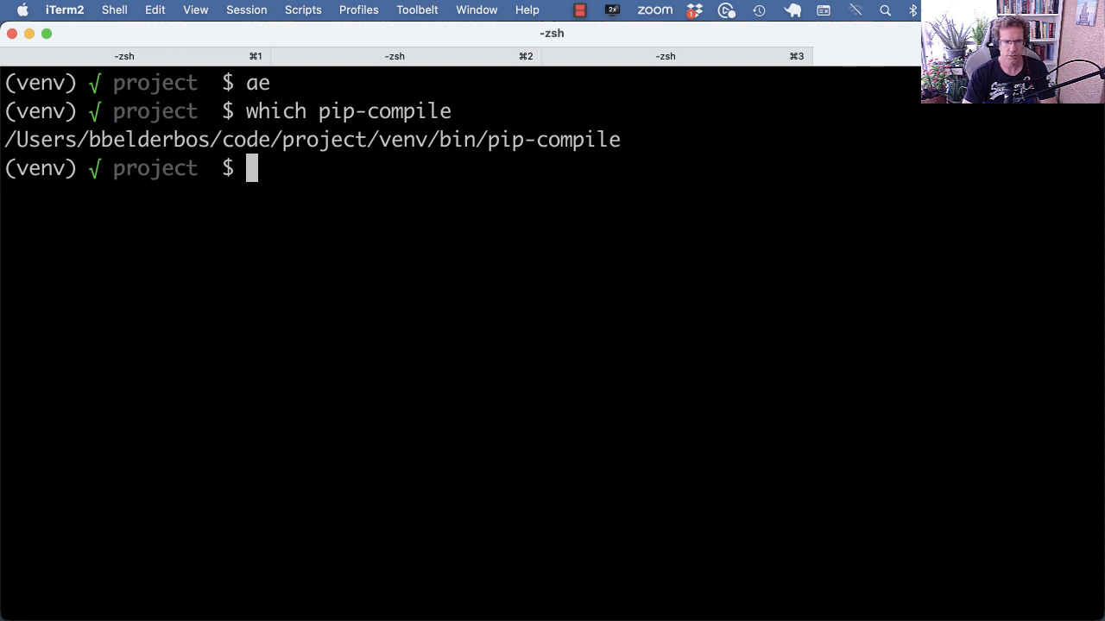
# Write requirements.in in vim with the top-level packages, then run 'pip-compile' to pin them
pyautogui.write('vi requir')
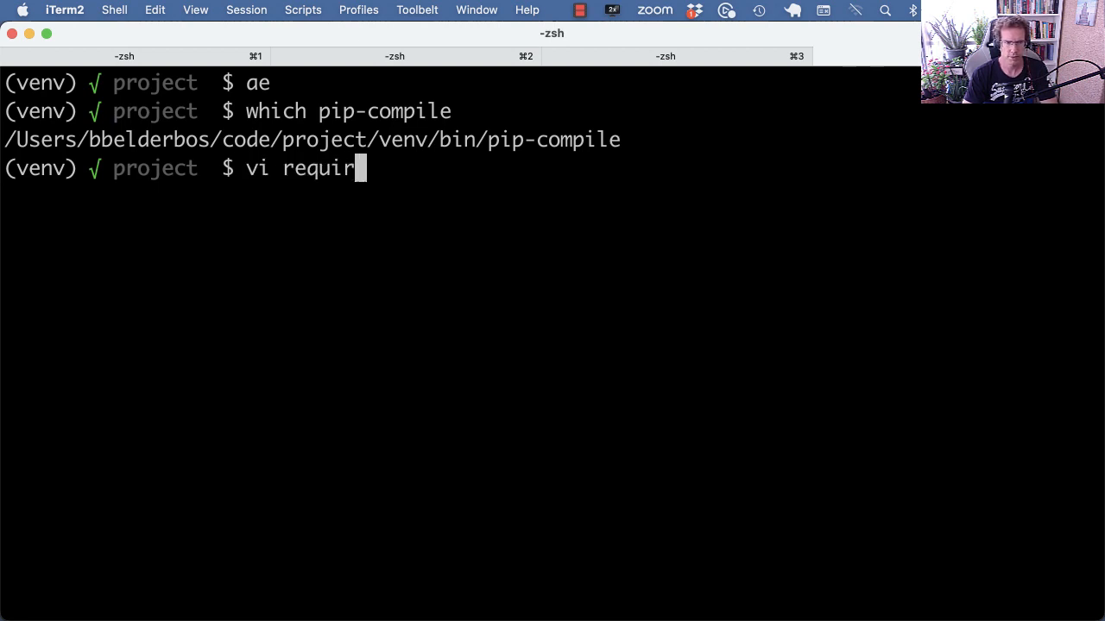
pyautogui.write('ements.in')
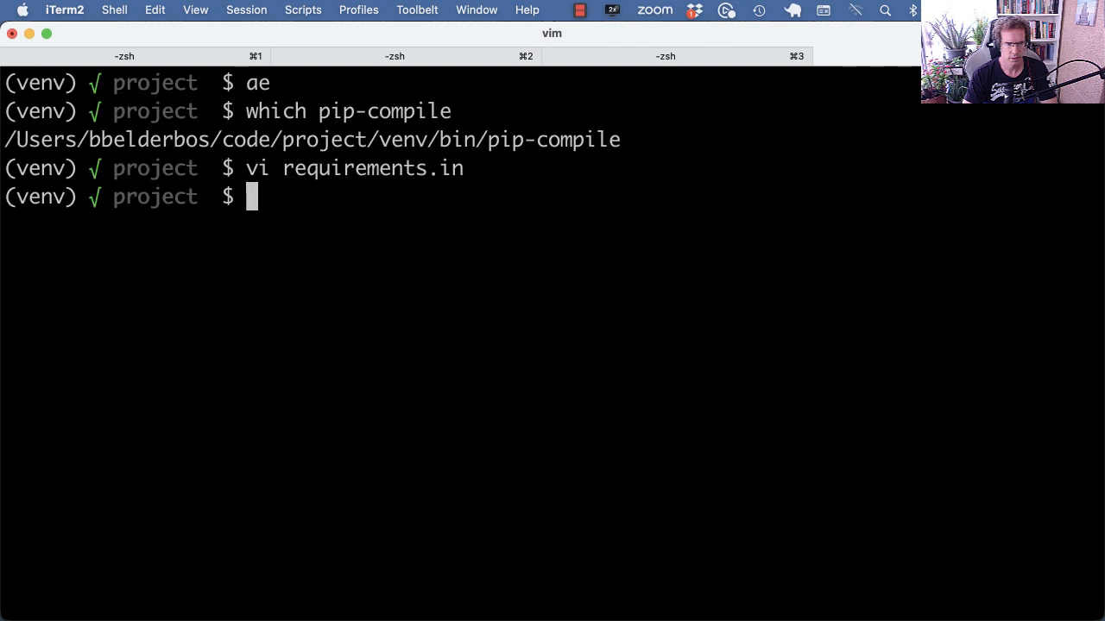
pyautogui.write('pip-compile')
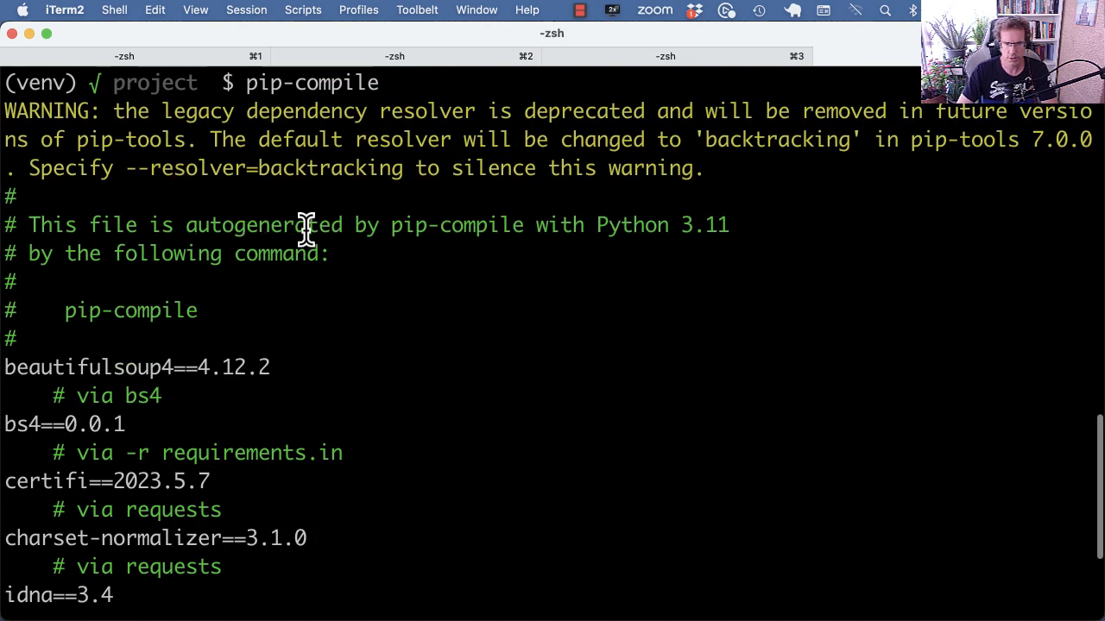
pyautogui.scroll(-3)
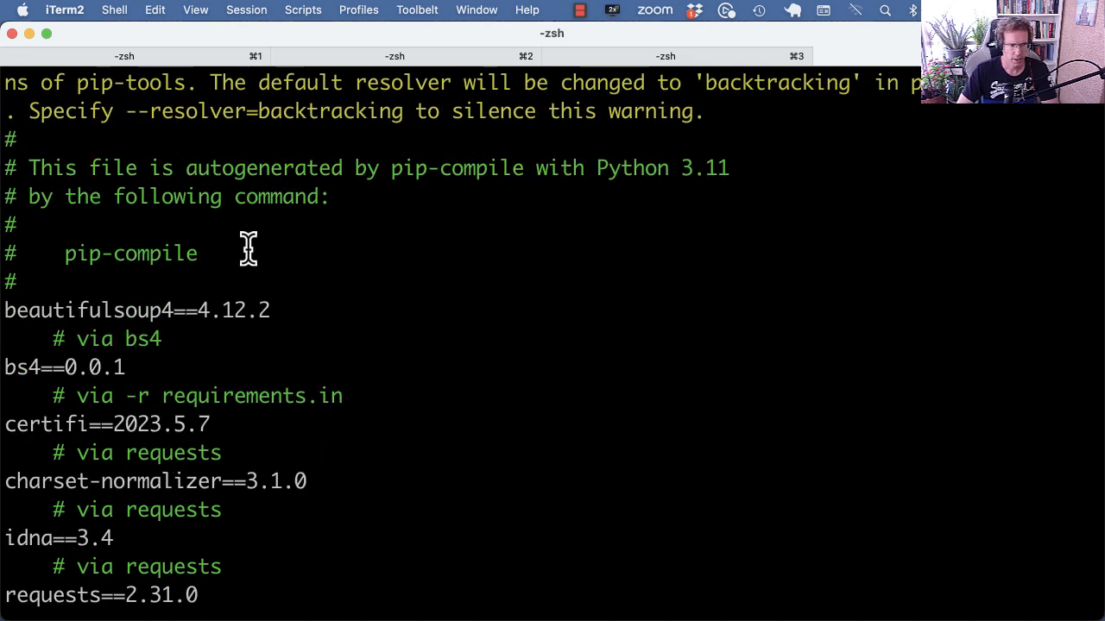
pyautogui.scroll(-3)
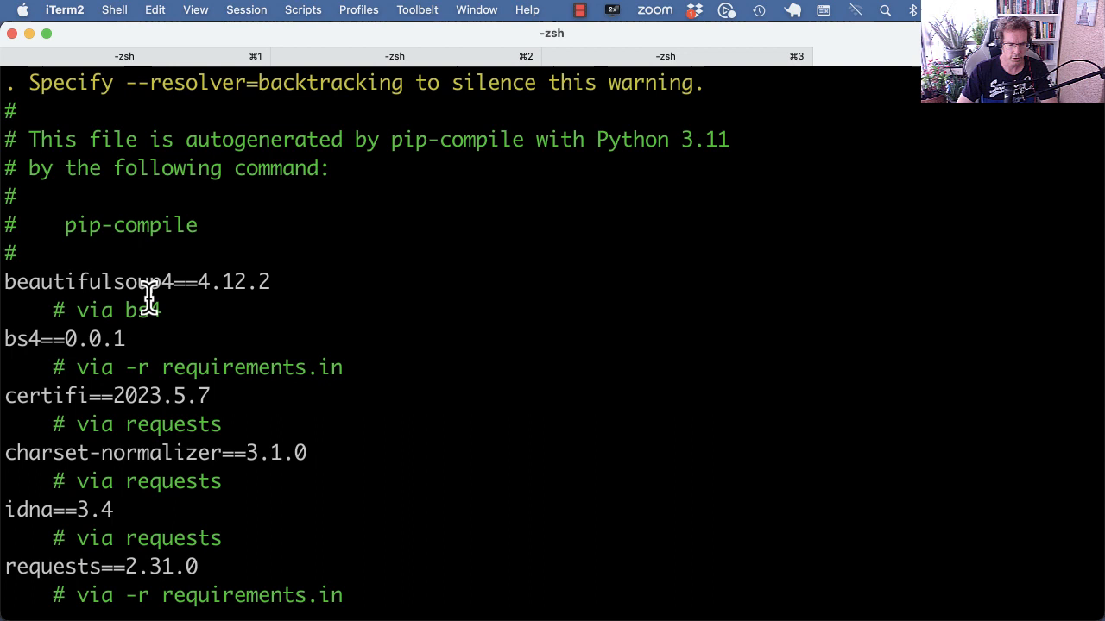
pyautogui.scroll(-3)
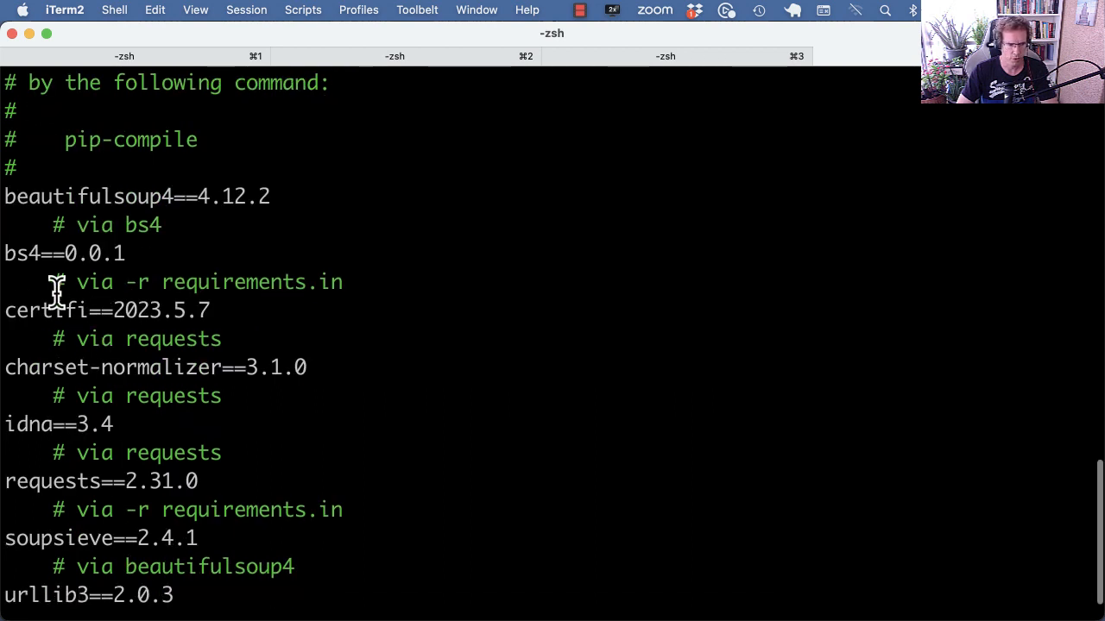
pyautogui.moveTo(59, 335)
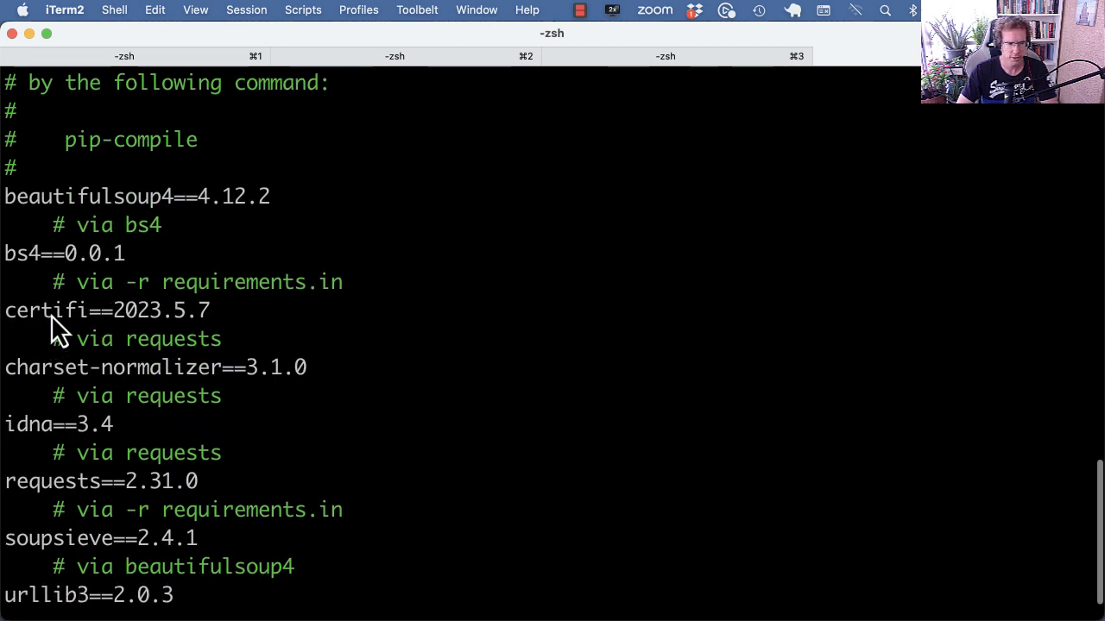
pyautogui.doubleClick(14, 252)
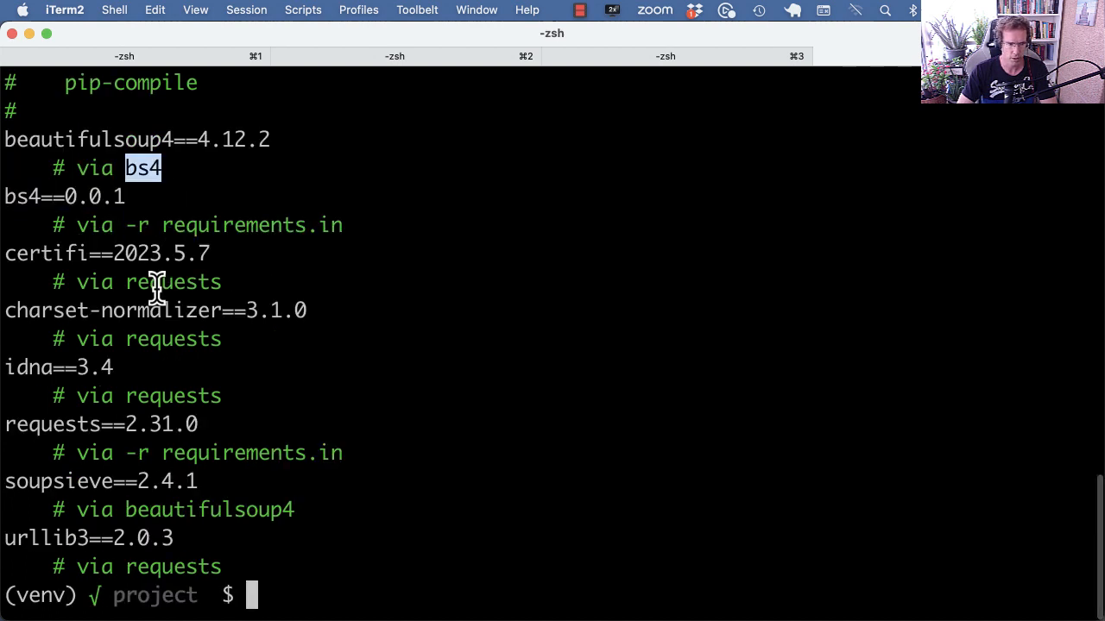
pyautogui.moveTo(121, 370)
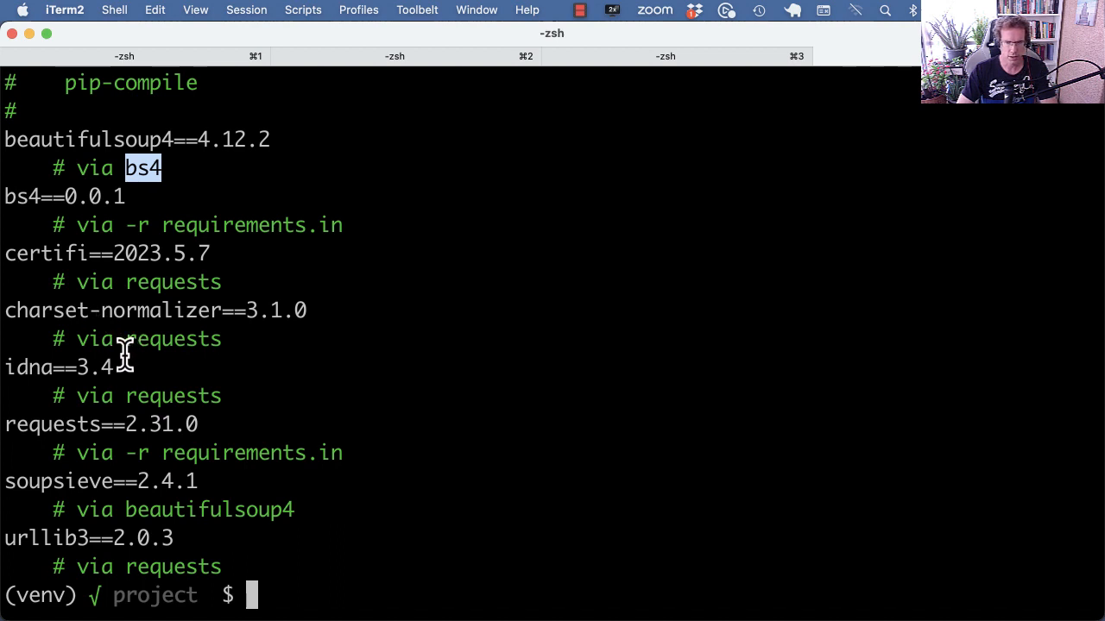
pyautogui.moveTo(83, 373)
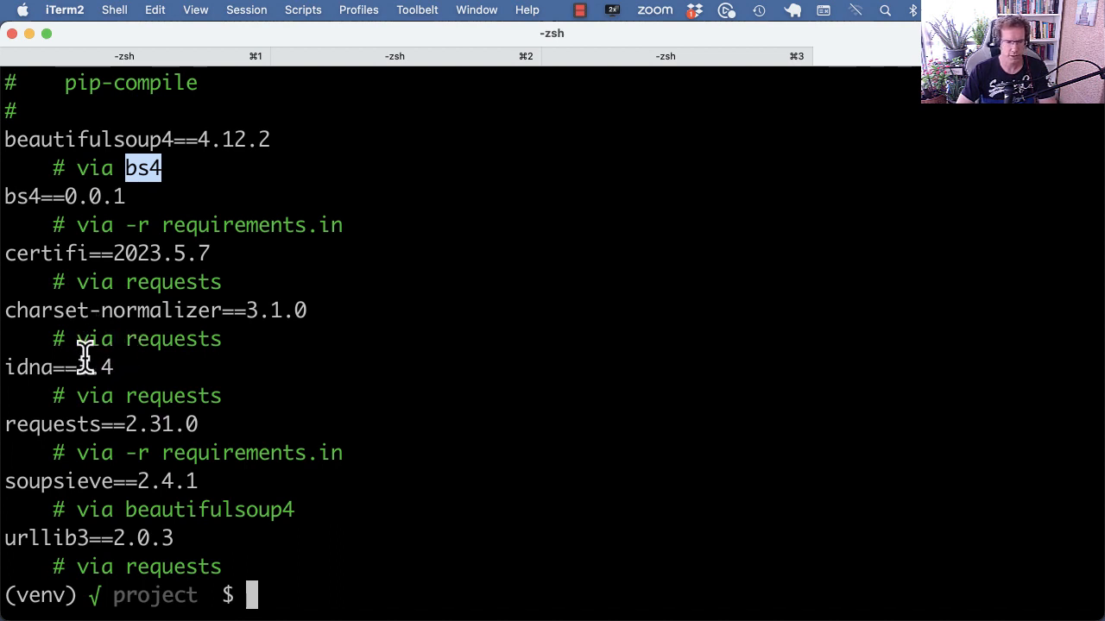
pyautogui.doubleClick(43, 252)
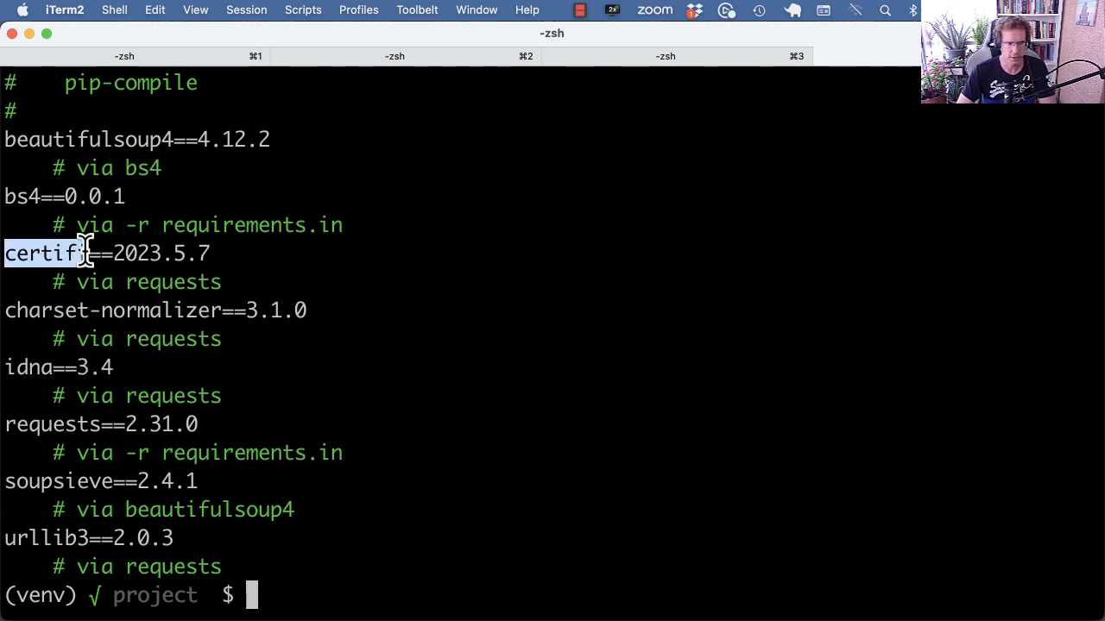
pyautogui.doubleClick(26, 366)
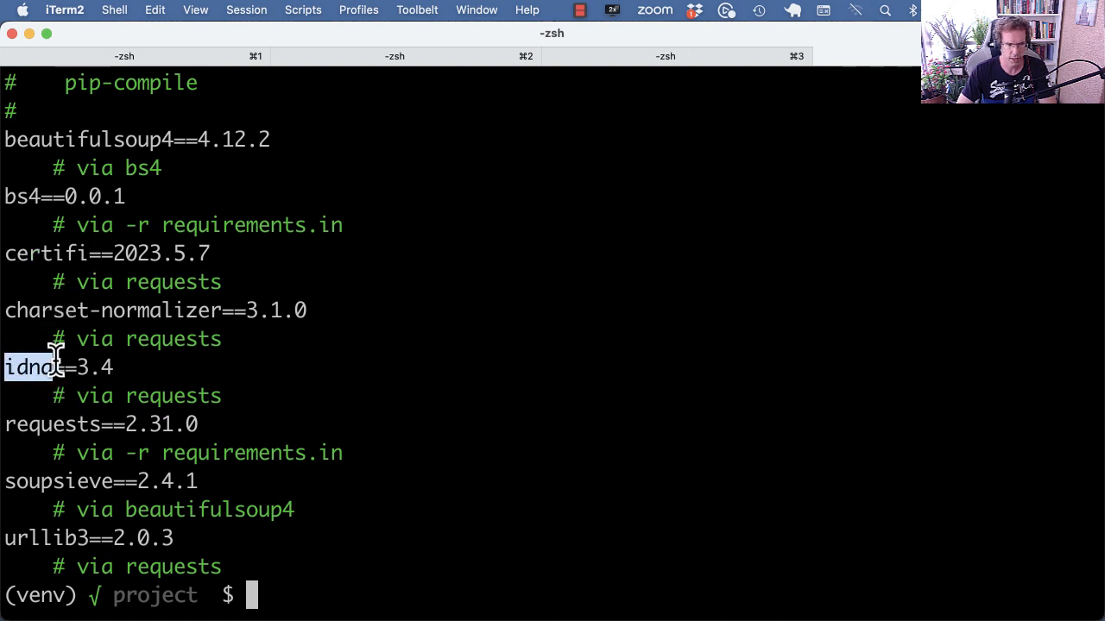
pyautogui.doubleClick(110, 311)
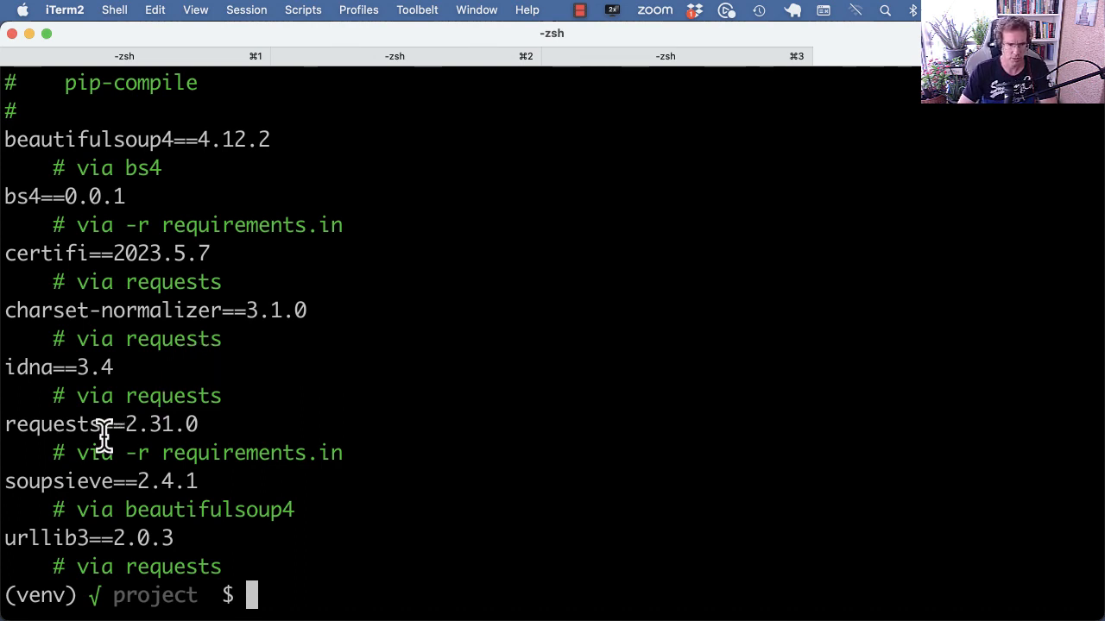
pyautogui.moveTo(180, 423)
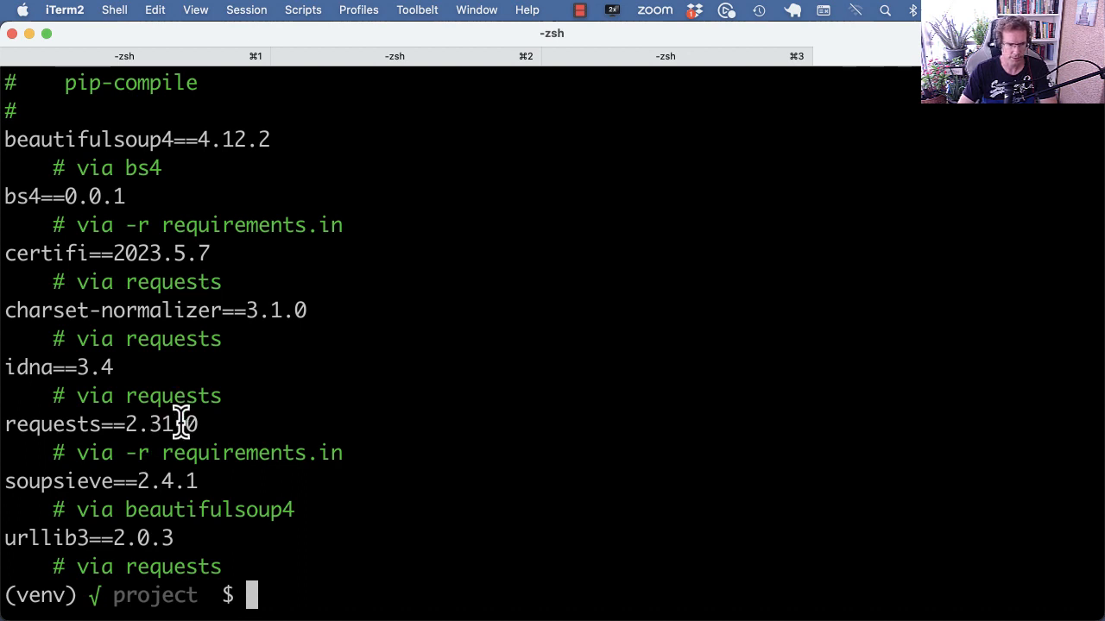
pyautogui.moveTo(259, 556)
pyautogui.write('ls')
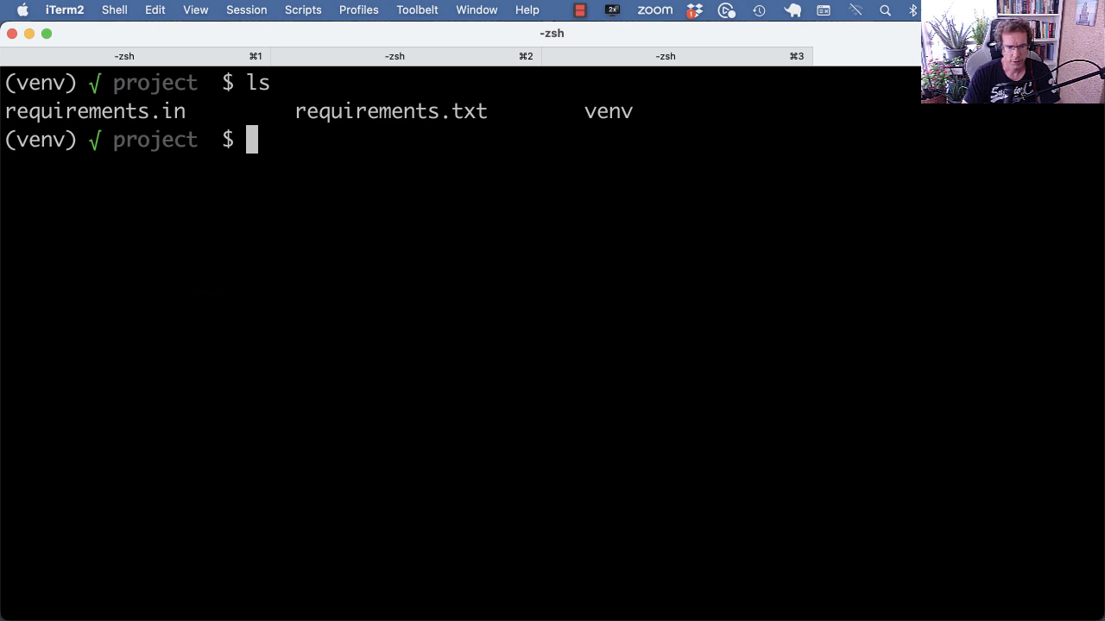
# Run 'pip install -r requirements.txt', then 'pip freeze' to list the installed versions
pyautogui.write('pip')
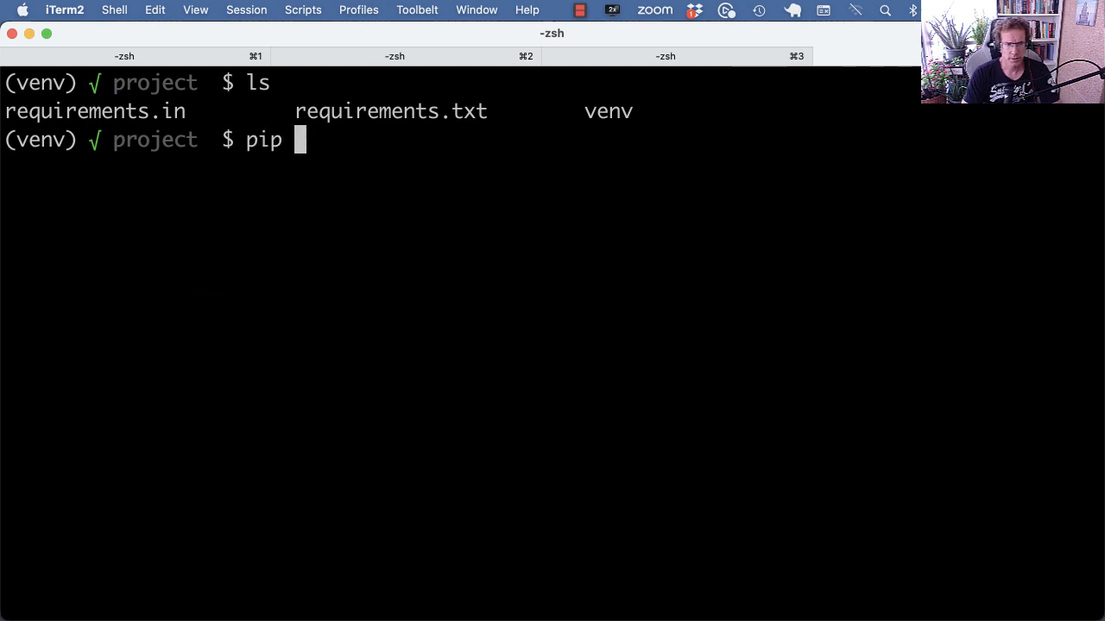
pyautogui.write('install -r re')
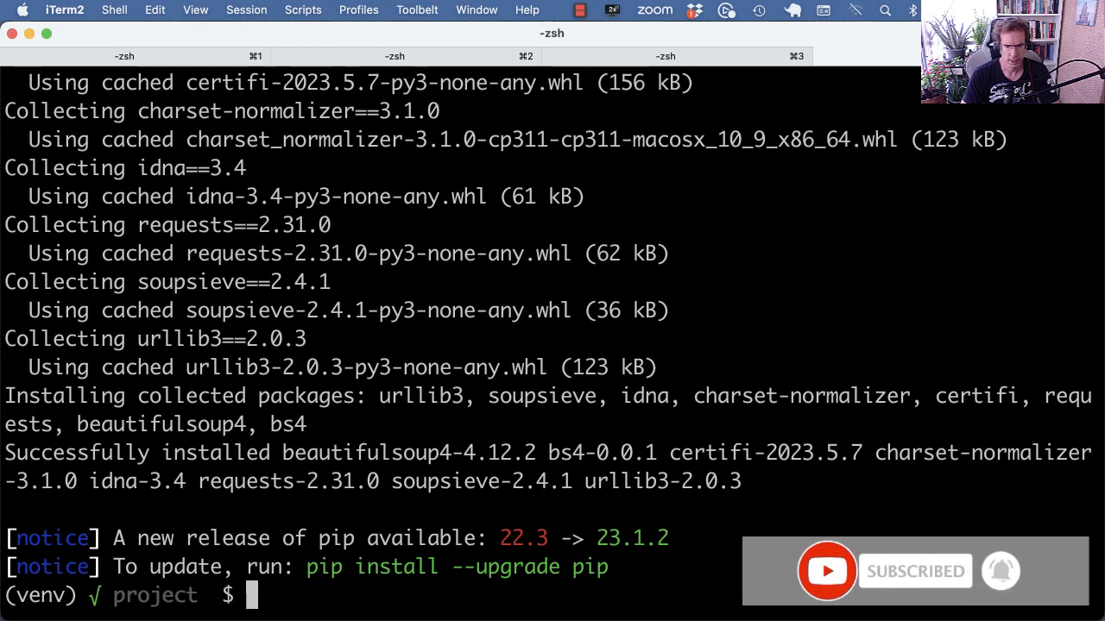
pyautogui.write('pip freeze')
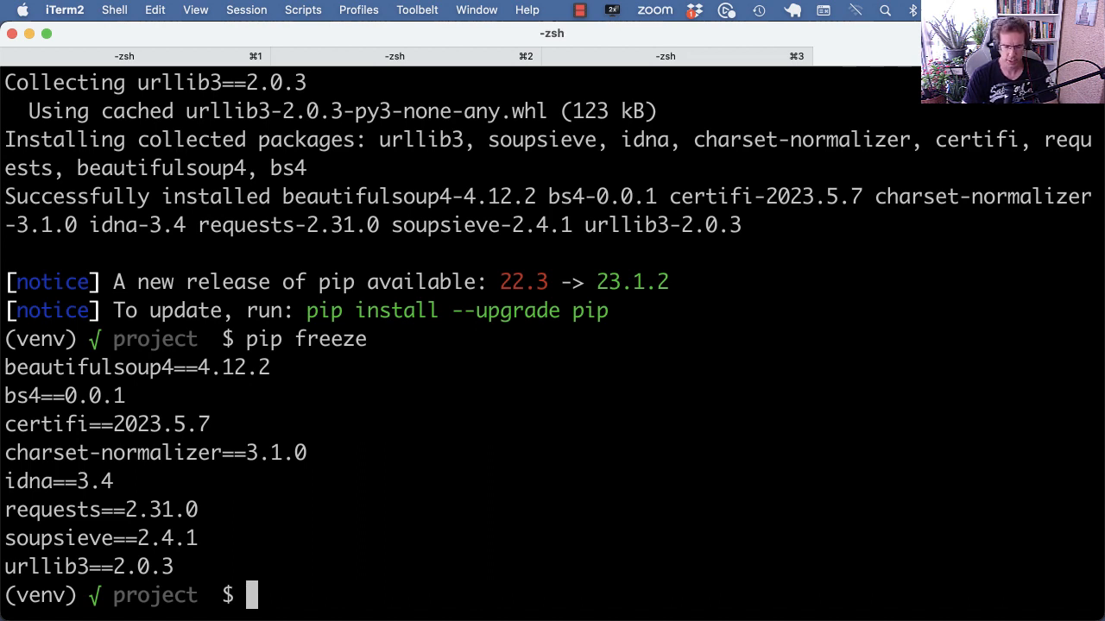
# Enter 'python -m venv venv' and 'pip-compile' at the prompt while reviewing the pip freeze listing
pyautogui.write('python -m venv')
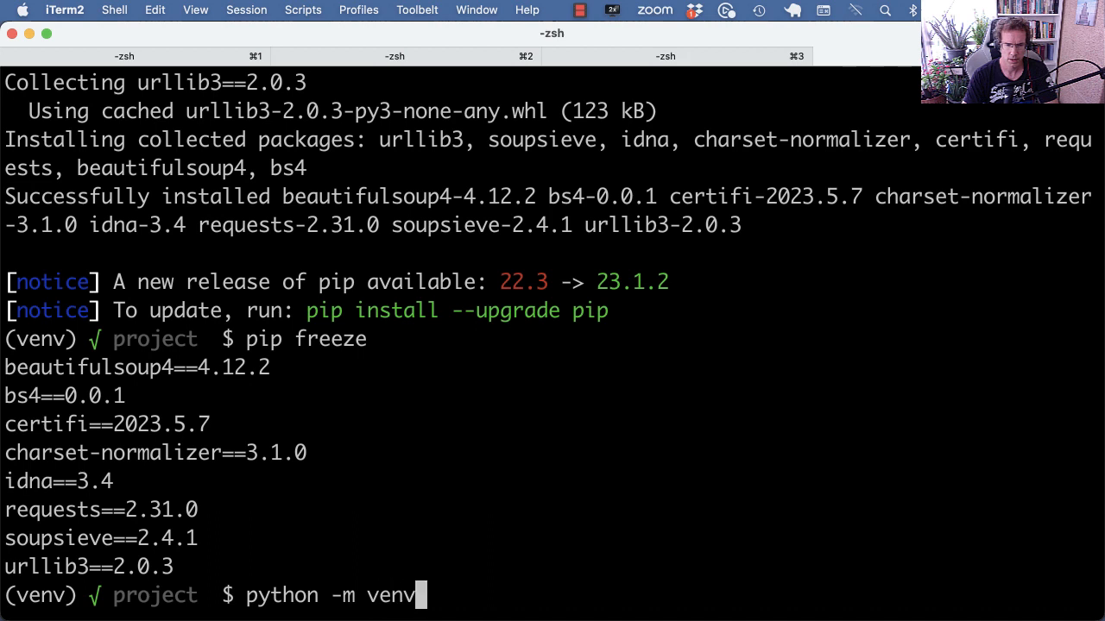
pyautogui.write('venv')
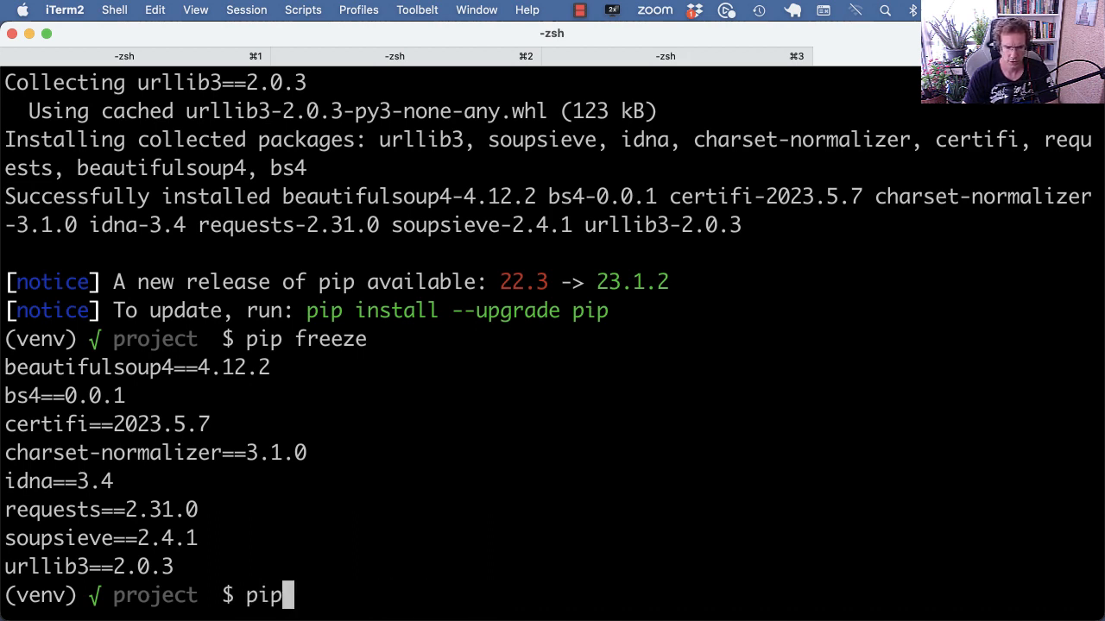
pyautogui.write('-compile')
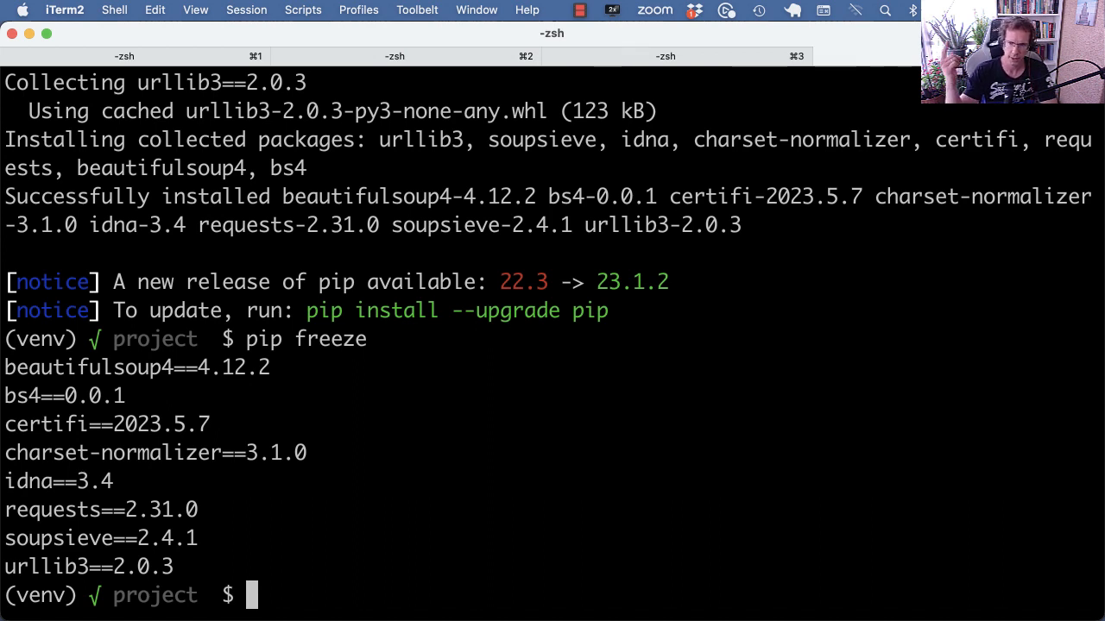
pyautogui.moveTo(387, 366)
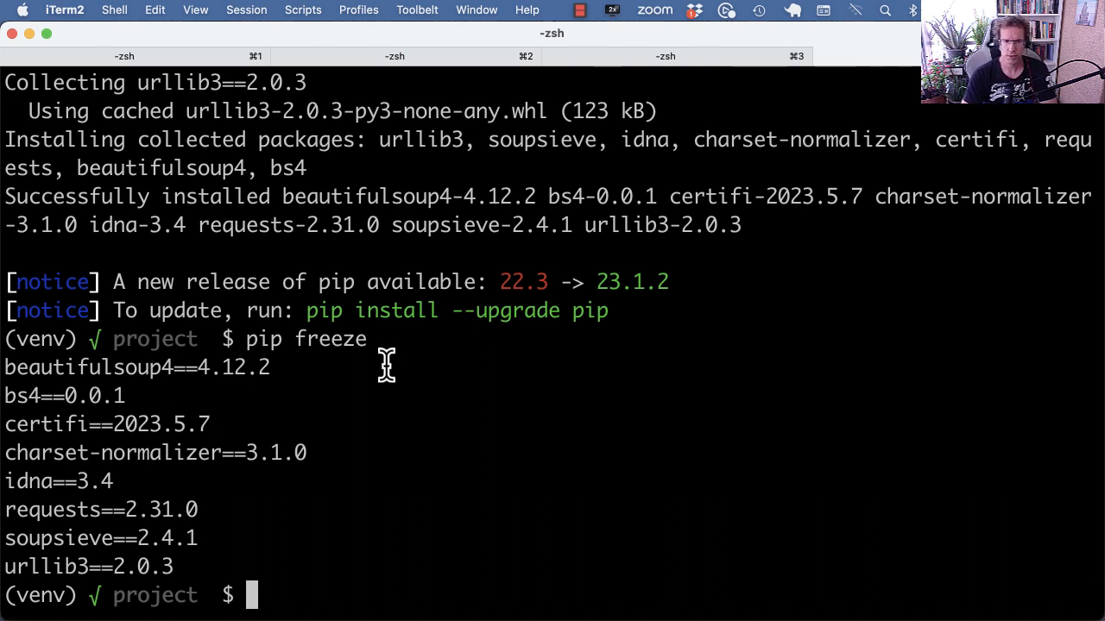